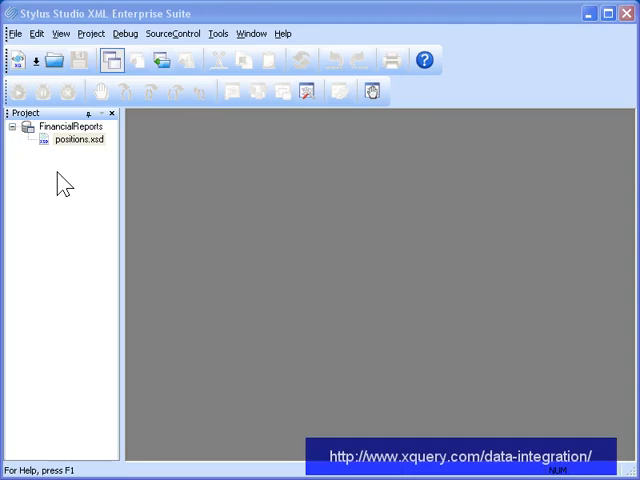
pyautogui.moveTo(58, 180)
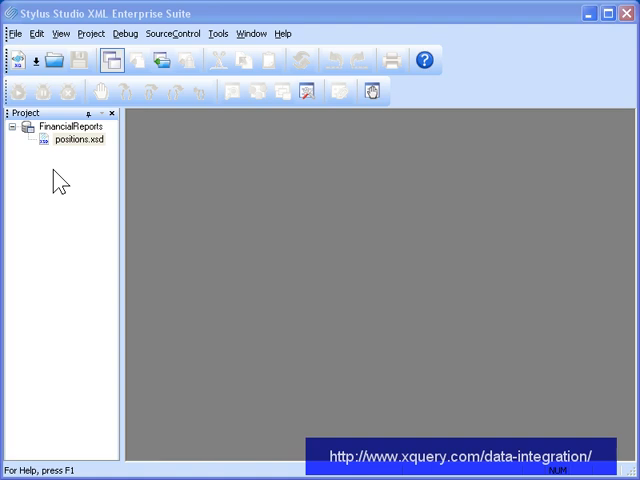
# Create a new XQuery file from the New document dropdown.
pyautogui.click(18, 60)
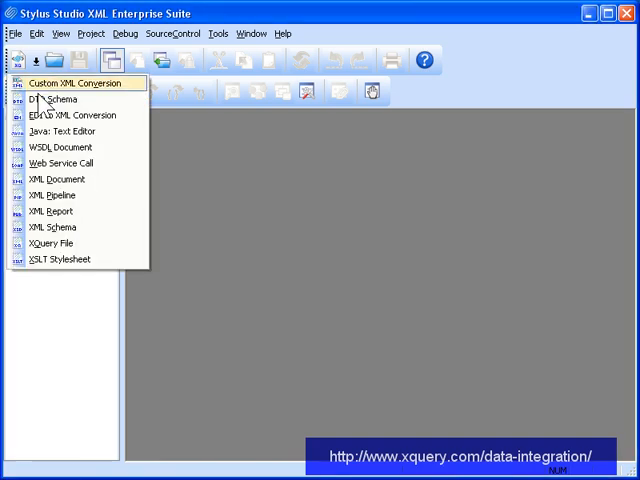
pyautogui.click(50, 243)
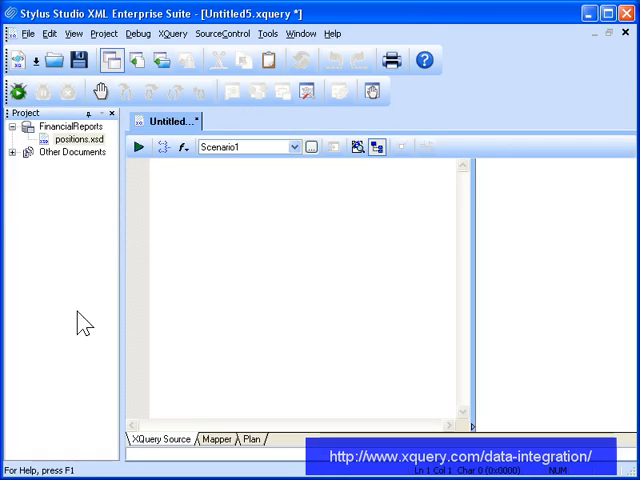
# Open positions.xsd from the Mapper view to inspect companies, news and holdings, then return to Untitled5.
pyautogui.click(214, 439)
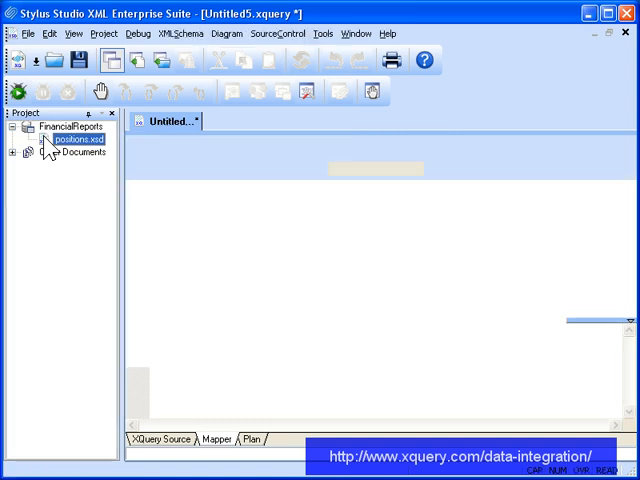
pyautogui.doubleClick(74, 139)
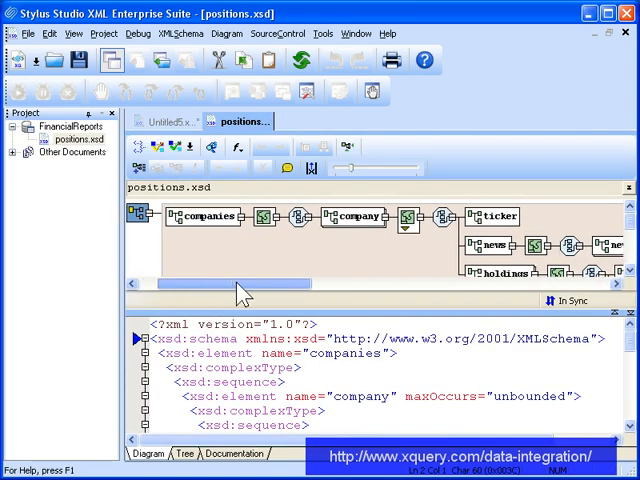
pyautogui.hscroll(3)
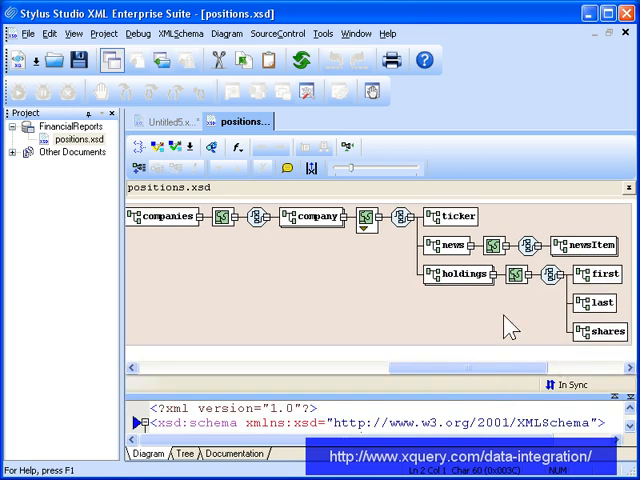
pyautogui.moveTo(512, 262)
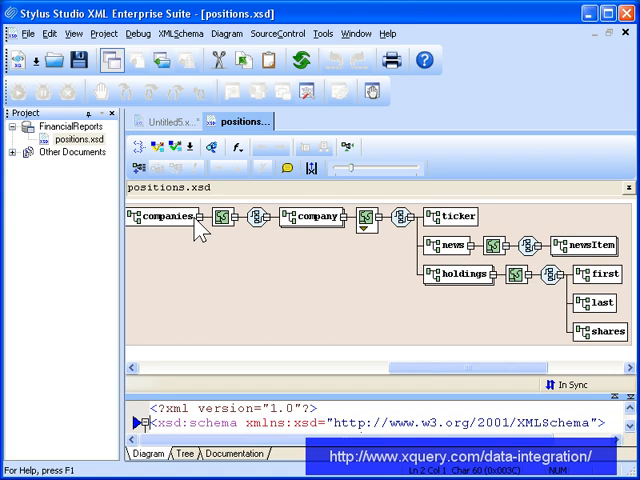
pyautogui.click(168, 120)
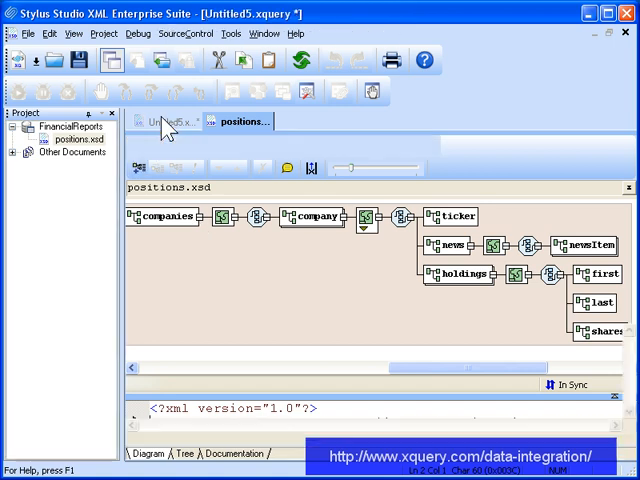
# Set positions.xsd as the target document and expand company to show ticker, news and holdings.
pyautogui.click(165, 121)
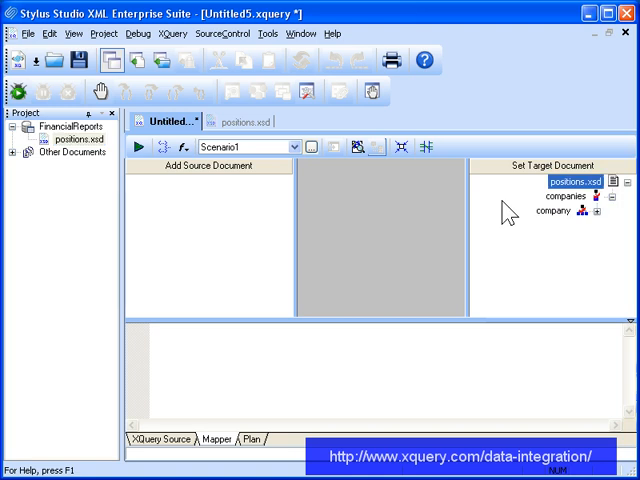
pyautogui.click(597, 211)
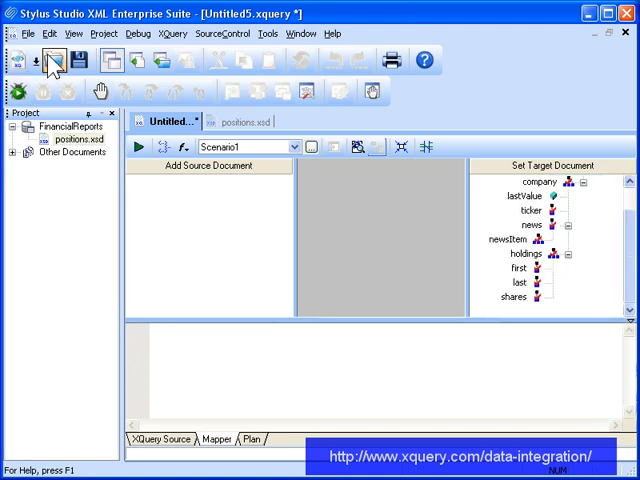
pyautogui.click(73, 33)
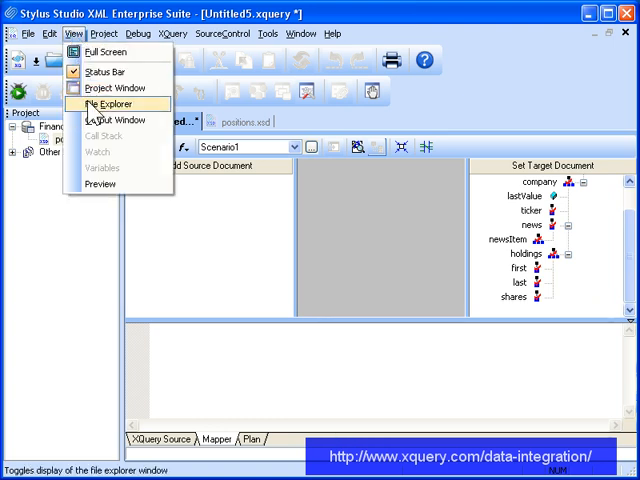
# Log in to sqlserver_ntstylus-dev from File Explorer and add it as a source document.
pyautogui.click(106, 103)
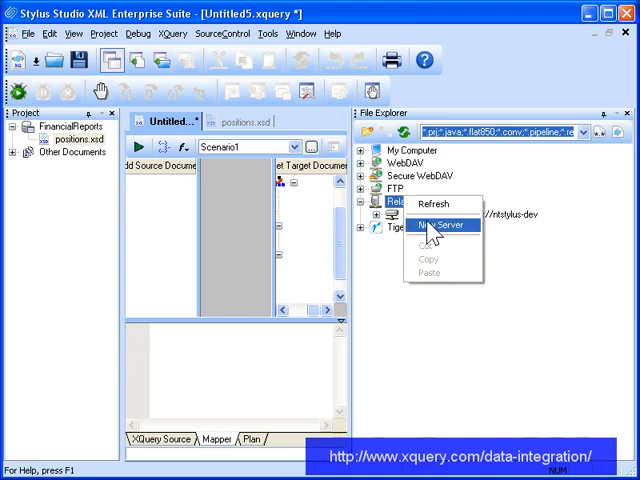
pyautogui.click(428, 229)
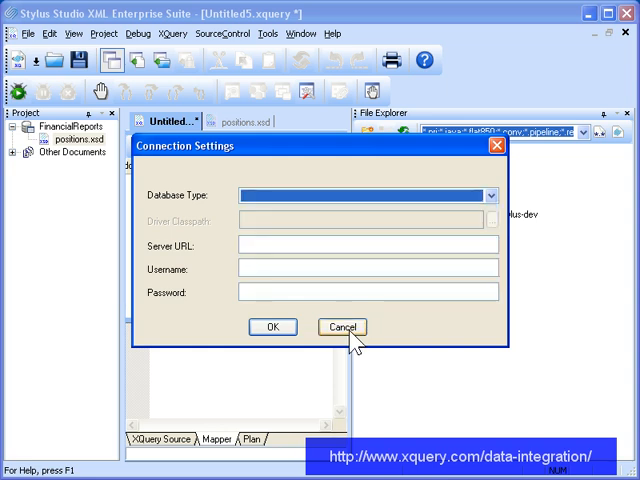
pyautogui.click(341, 327)
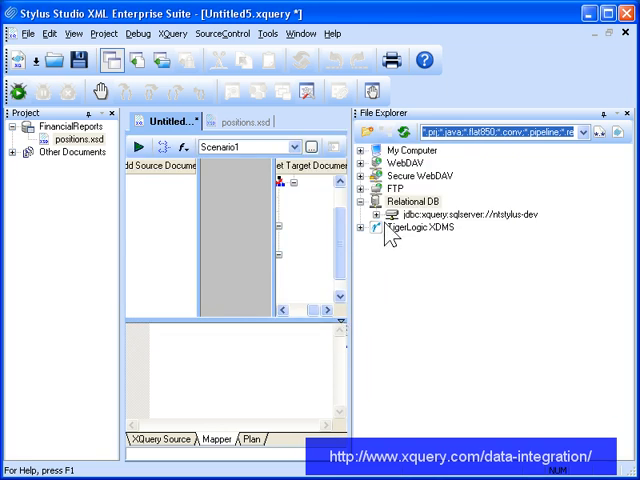
pyautogui.click(470, 218)
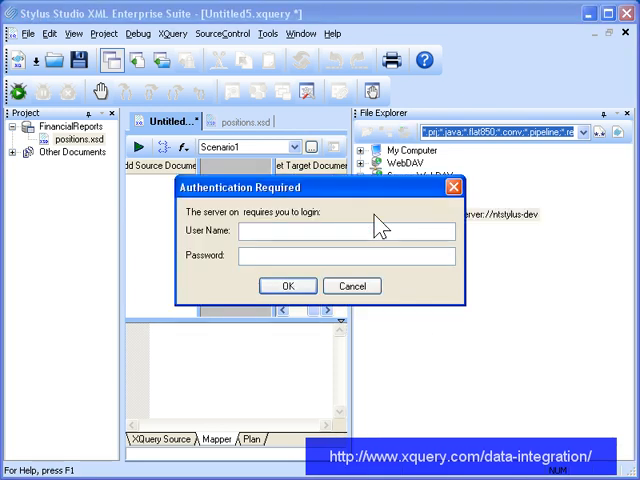
pyautogui.click(351, 285)
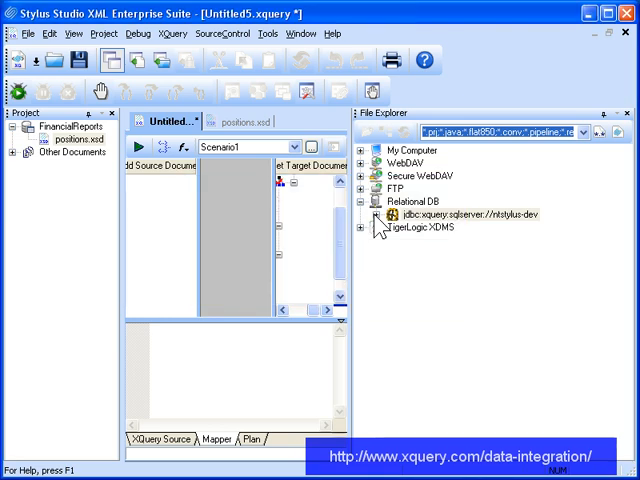
pyautogui.click(385, 215)
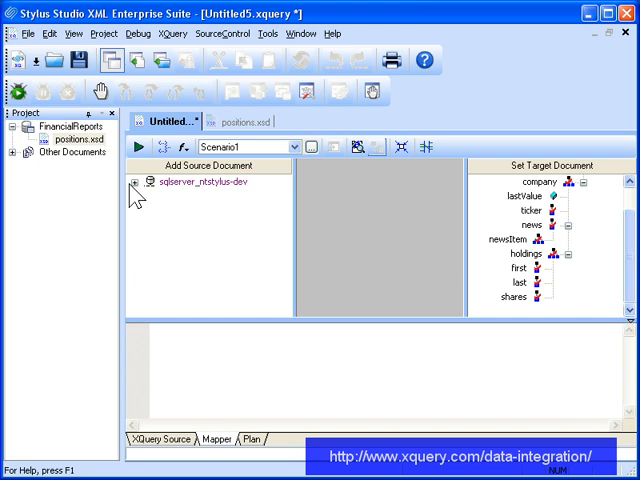
# Map COMPANIES to company and HOLDINGS to holdings, linking USERS into the holdings loop.
pyautogui.click(138, 181)
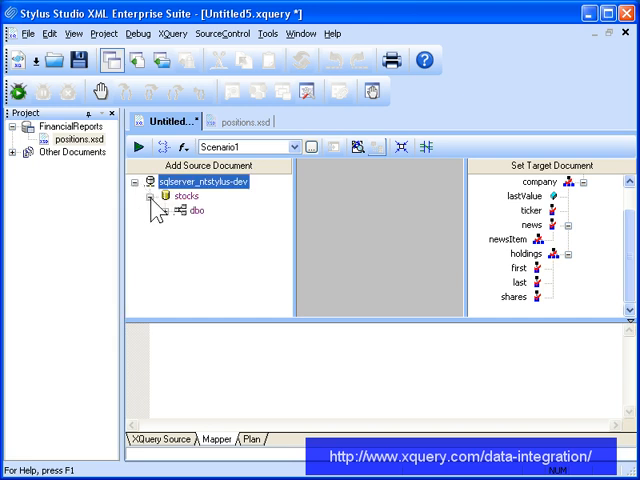
pyautogui.click(160, 210)
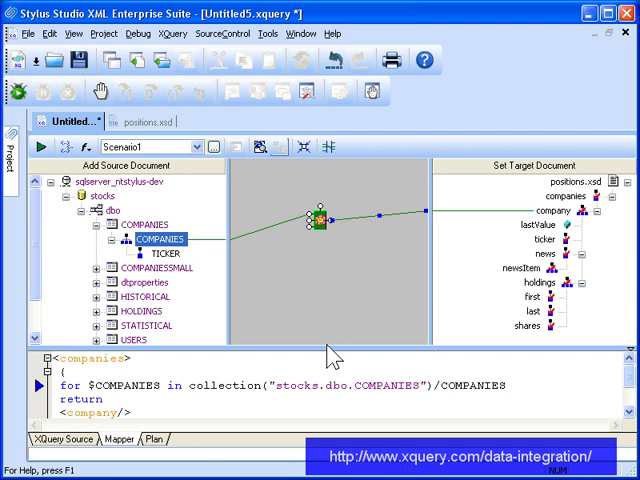
pyautogui.moveTo(344, 287)
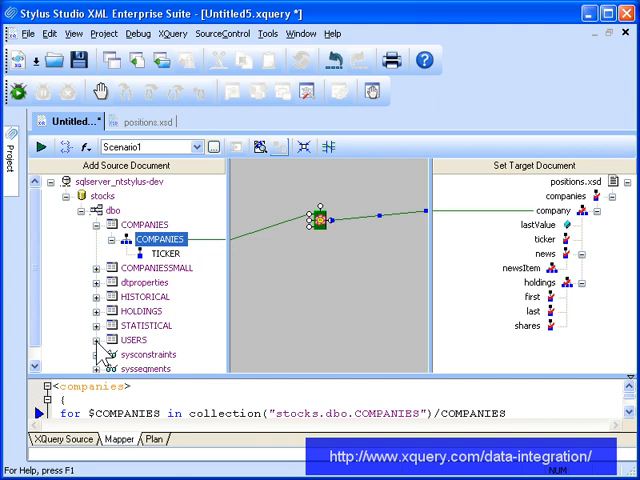
pyautogui.click(96, 297)
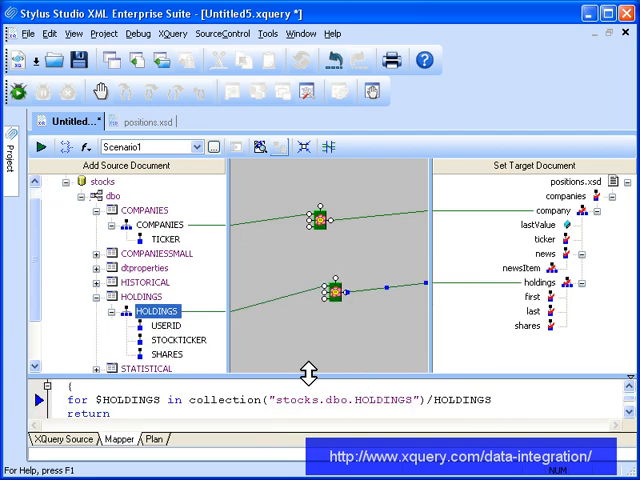
pyautogui.scroll(-3)
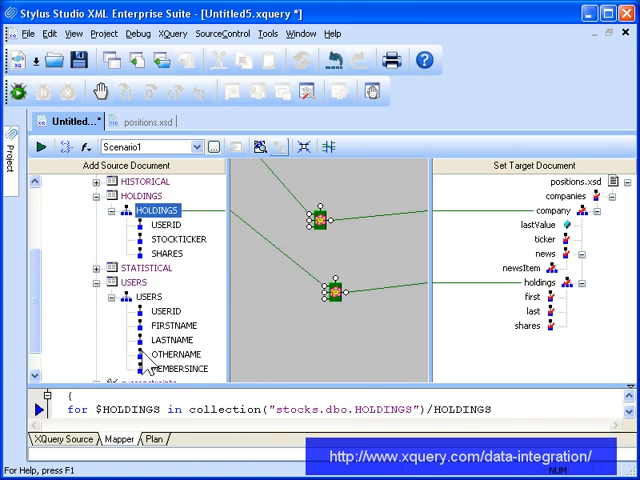
pyautogui.click(147, 297)
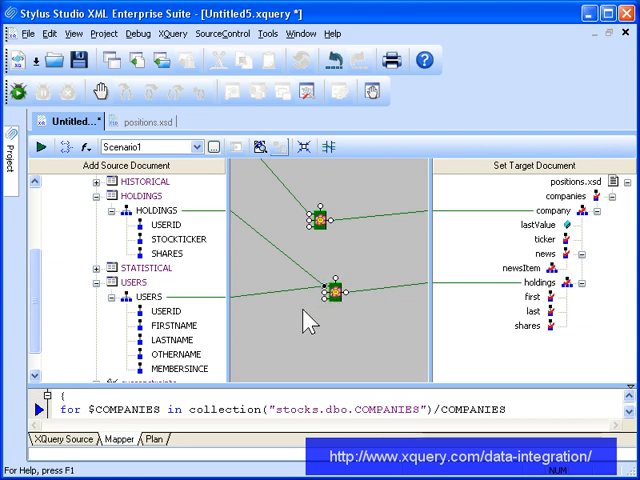
# Add an IF block on holdings, wiring equality conditions joining TICKER to STOCKTICKER and HOLDINGS to USERS.
pyautogui.scroll(3)
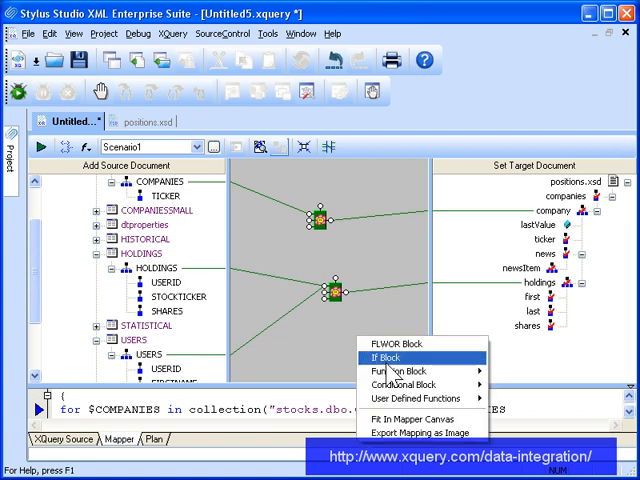
pyautogui.click(373, 358)
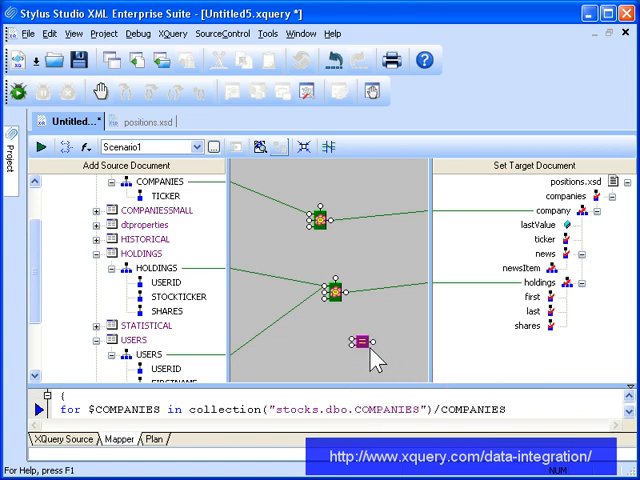
pyautogui.moveTo(355, 342); pyautogui.dragTo(262, 245)
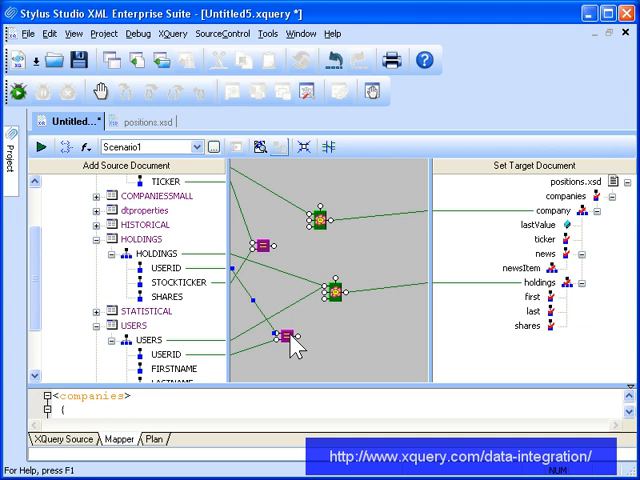
pyautogui.rightClick(290, 340)
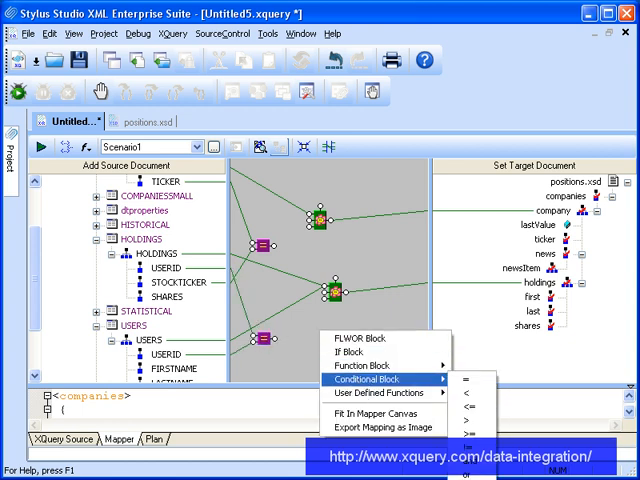
pyautogui.moveTo(370, 358)
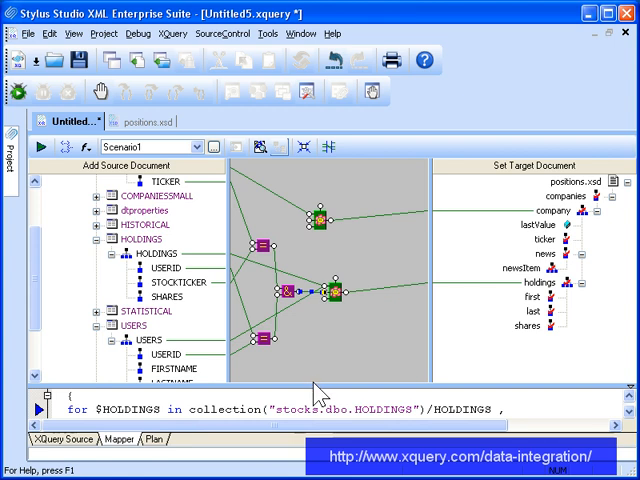
pyautogui.moveTo(320, 388)
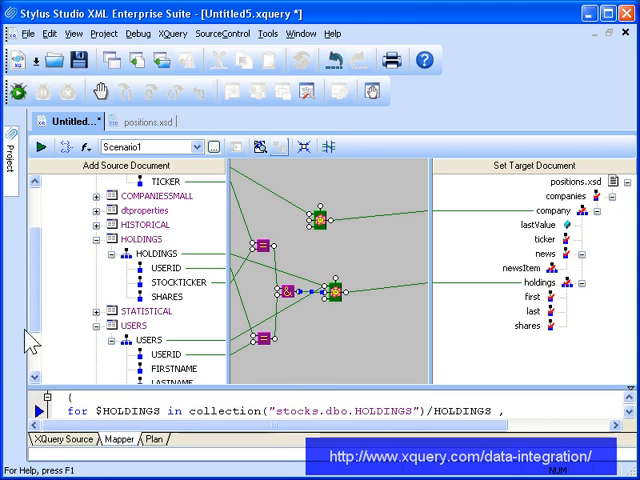
pyautogui.moveTo(43, 272)
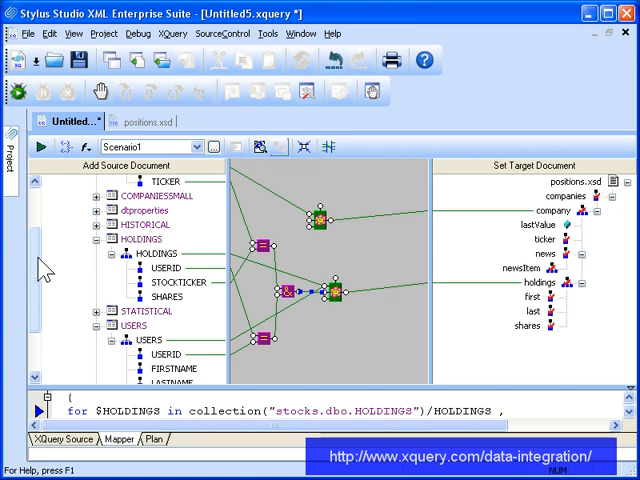
pyautogui.moveTo(265, 300)
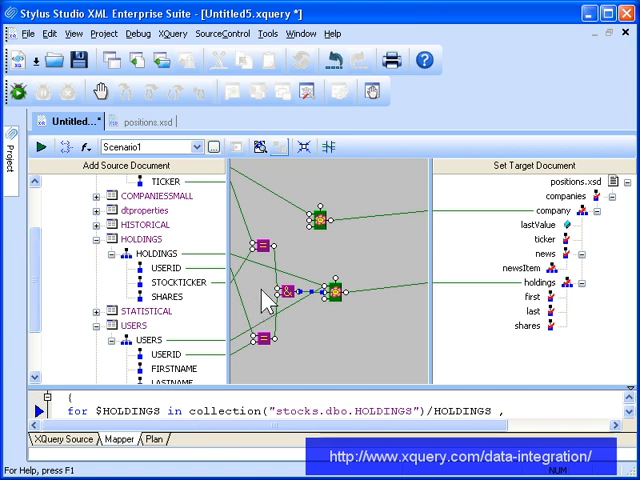
# Map TICKER to ticker, FIRSTNAME to first and LASTNAME to last.
pyautogui.click(318, 220)
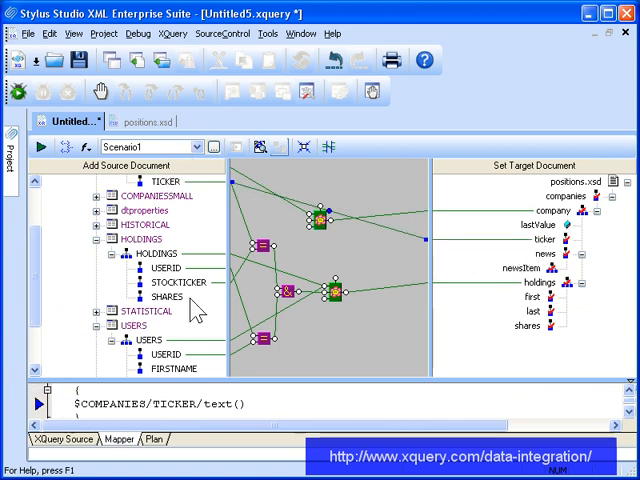
pyautogui.moveTo(260, 375)
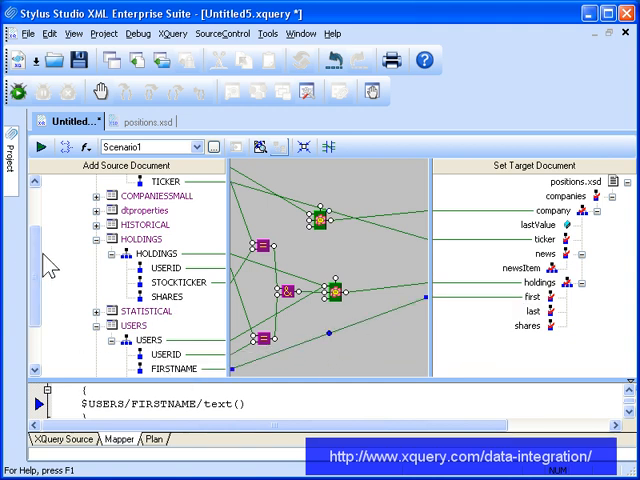
pyautogui.scroll(-3)
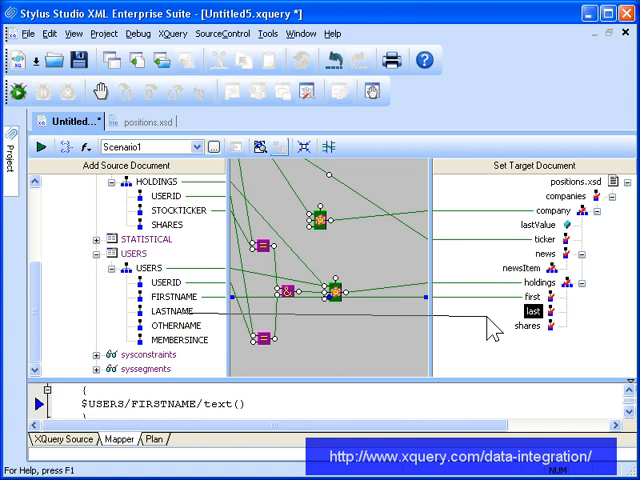
pyautogui.click(158, 311)
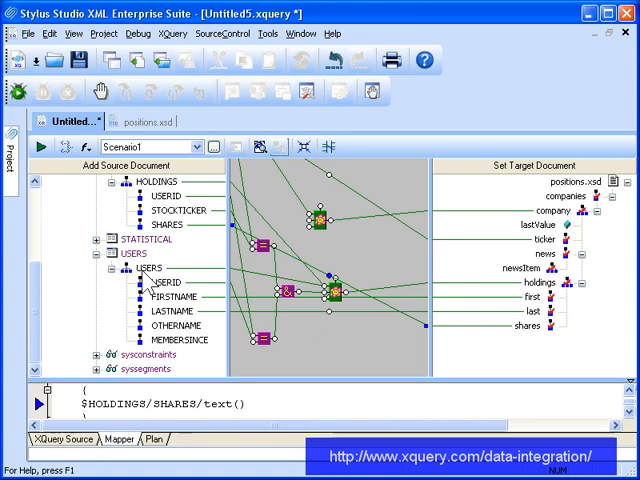
# Save the query as report.xquery and preview the generated holdings XML.
pyautogui.click(78, 60)
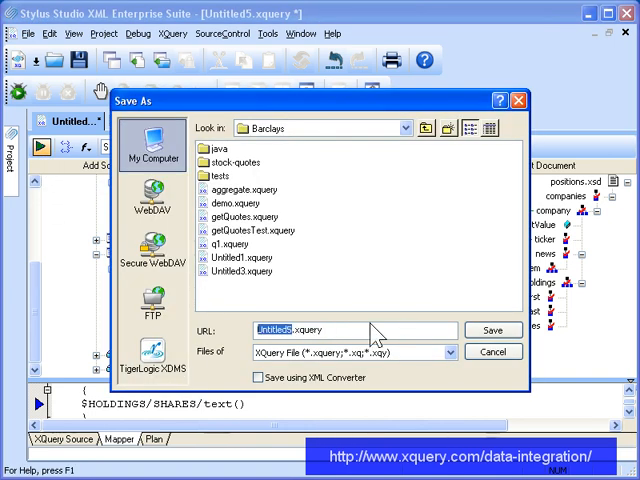
pyautogui.click(492, 330)
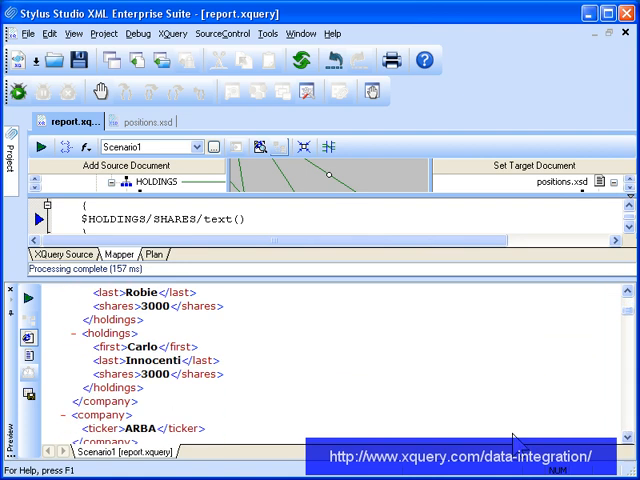
pyautogui.moveTo(512, 397)
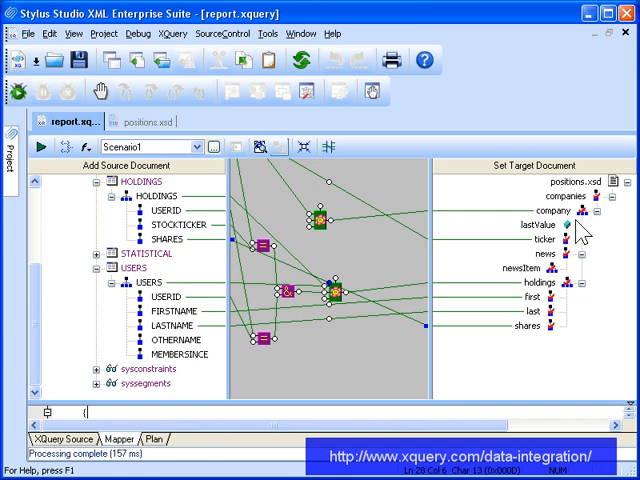
pyautogui.moveTo(548, 278)
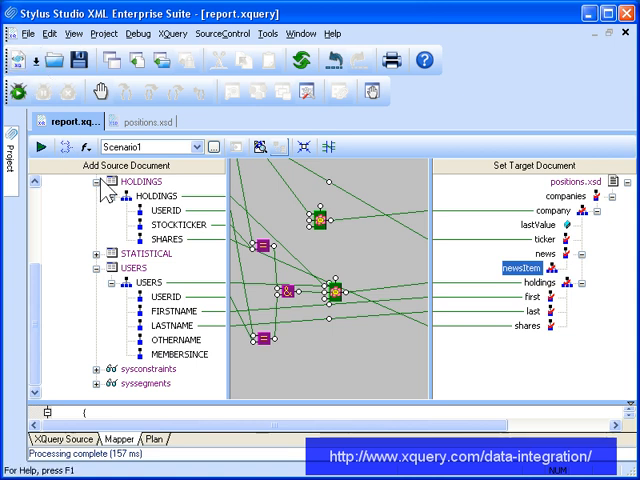
# Create a new Web Service Call document, Untitled6.wscc.
pyautogui.click(17, 60)
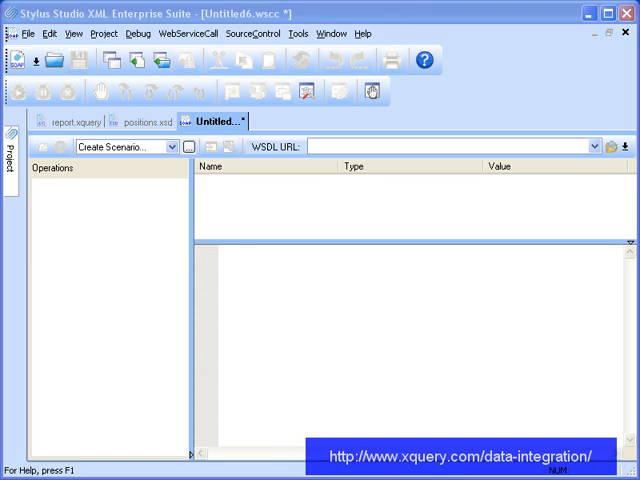
pyautogui.moveTo(240, 190)
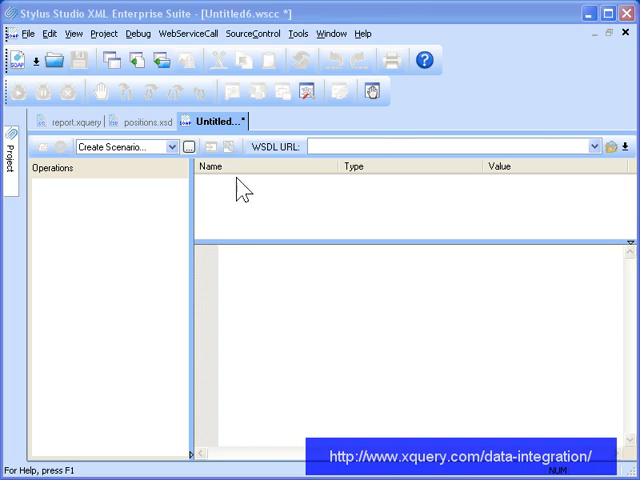
pyautogui.moveTo(178, 192)
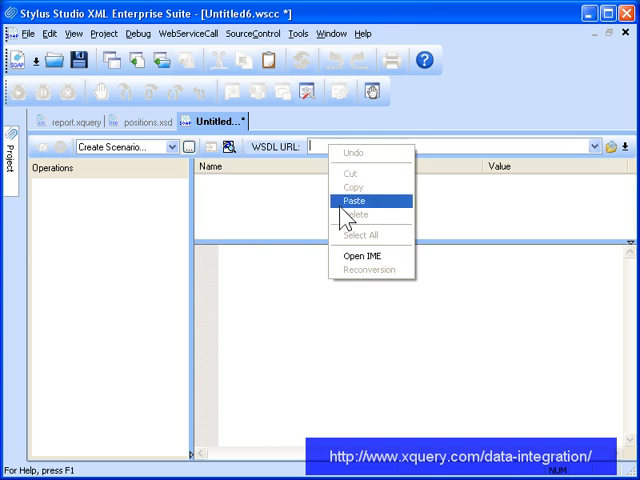
# Paste the stock-quotes WSDL address and select the getCompanyNews operation.
pyautogui.click(354, 201)
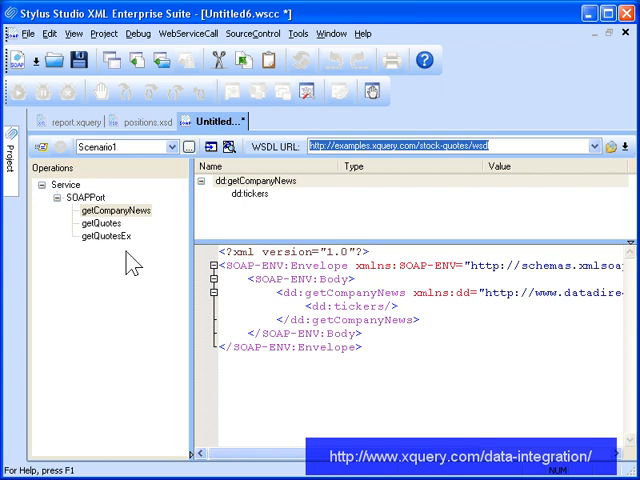
pyautogui.click(110, 210)
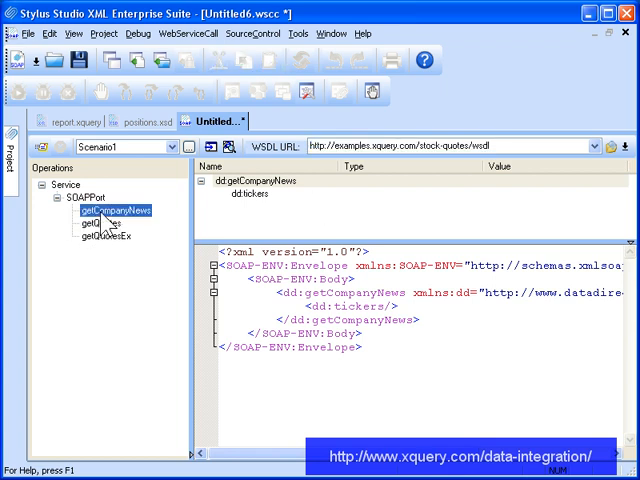
pyautogui.click(92, 224)
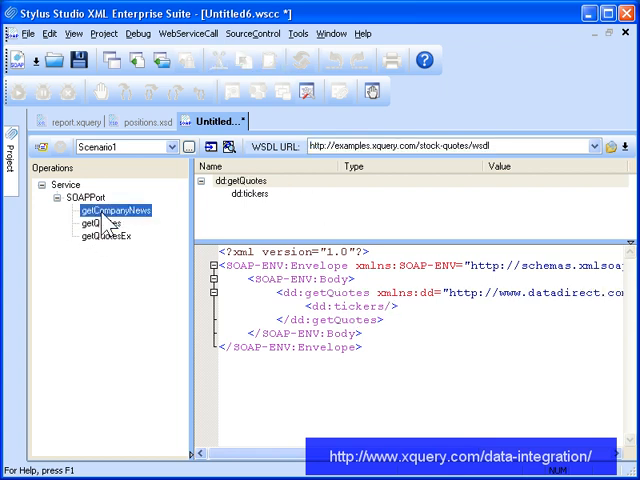
pyautogui.click(114, 210)
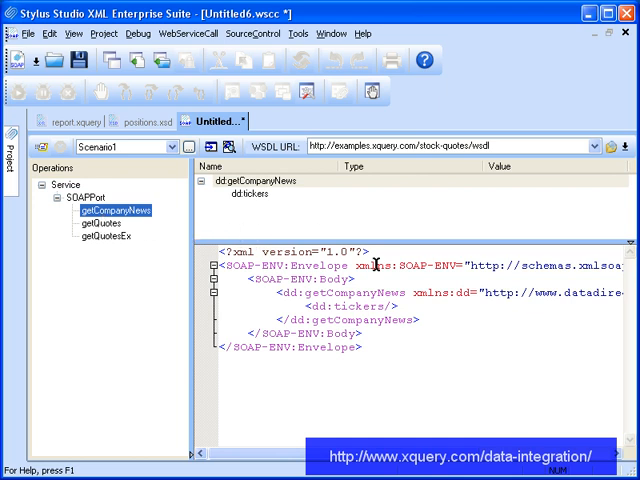
pyautogui.moveTo(508, 210)
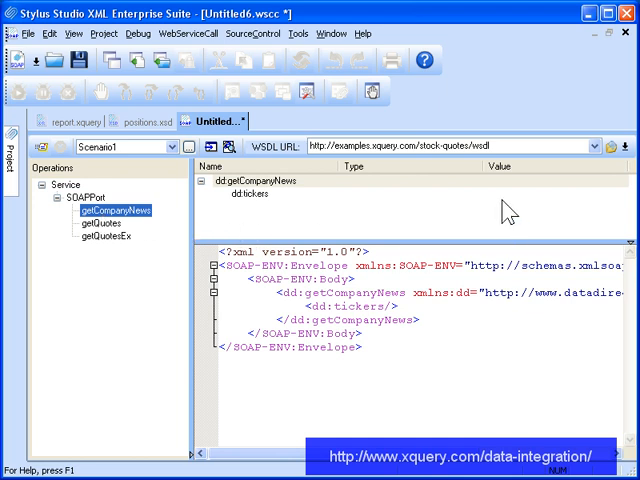
# Enter PRGS as the getCompanyNews tickers value to fetch Progress Software news.
pyautogui.click(255, 194)
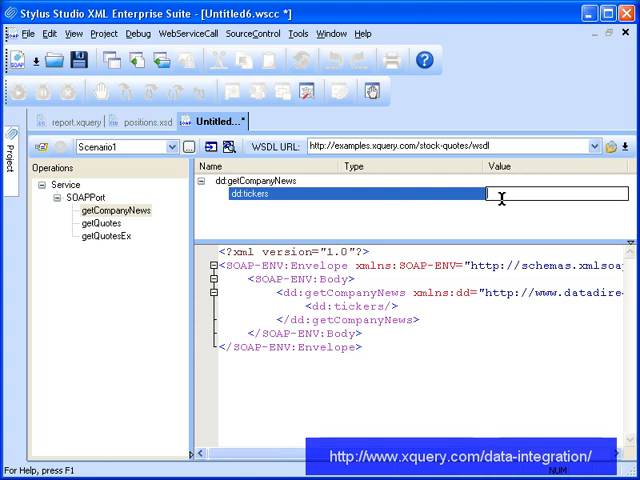
pyautogui.write('PRGS')
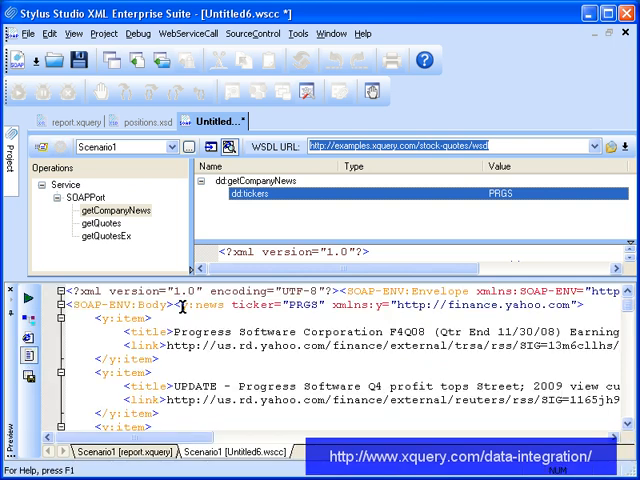
pyautogui.moveTo(25, 353)
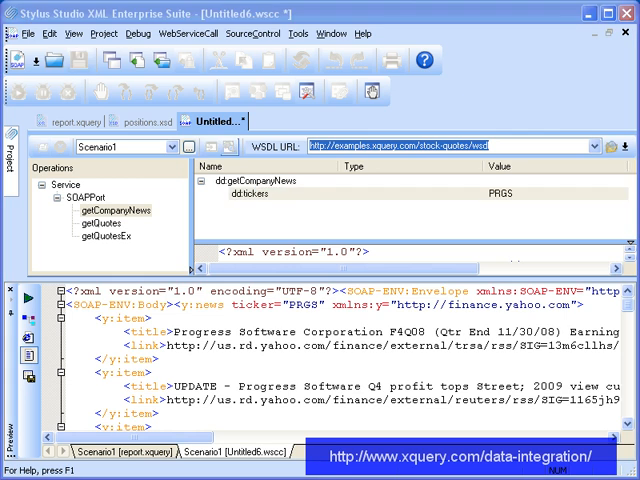
# Back in report.xquery, insert a web service block using the stock-quotes WSDL's getCompanyNews operation.
pyautogui.click(68, 121)
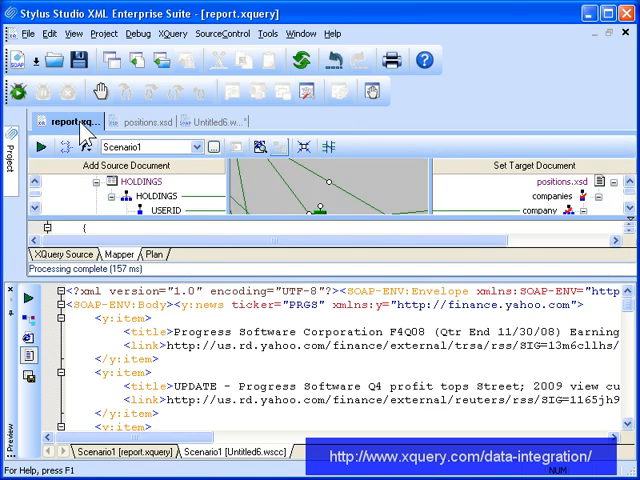
pyautogui.moveTo(185, 278)
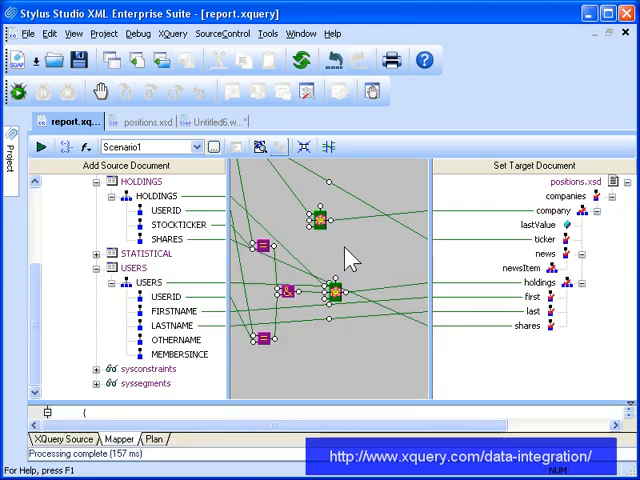
pyautogui.rightClick(335, 293)
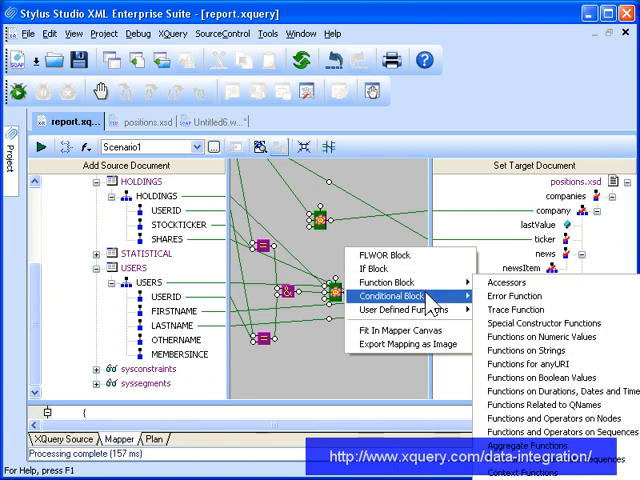
pyautogui.moveTo(408, 283)
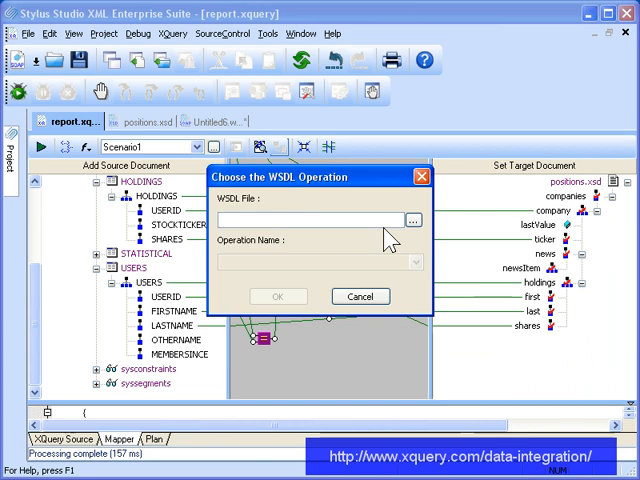
pyautogui.click(412, 219)
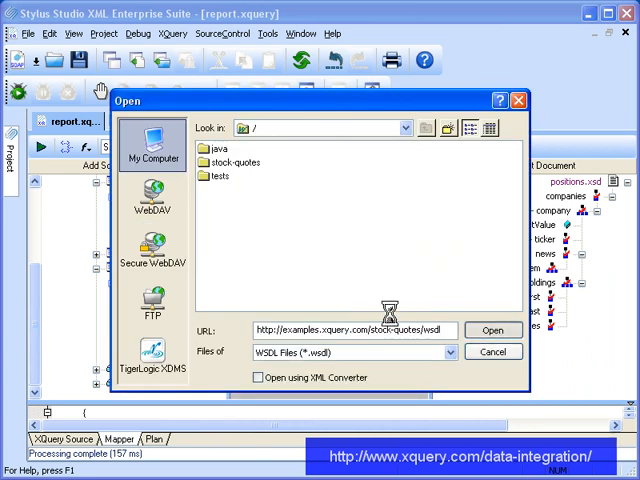
pyautogui.click(492, 330)
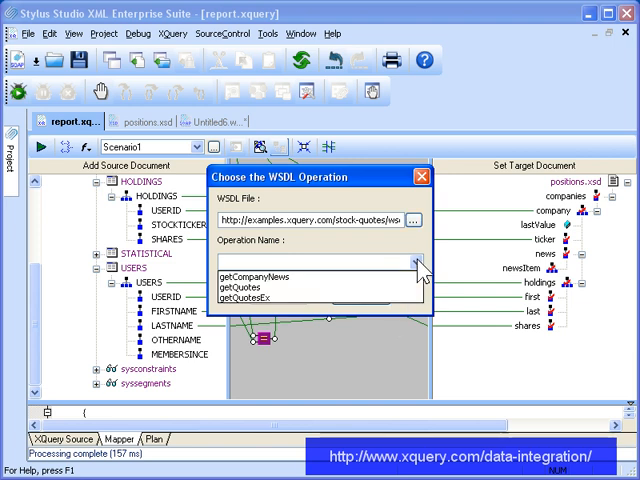
pyautogui.click(255, 276)
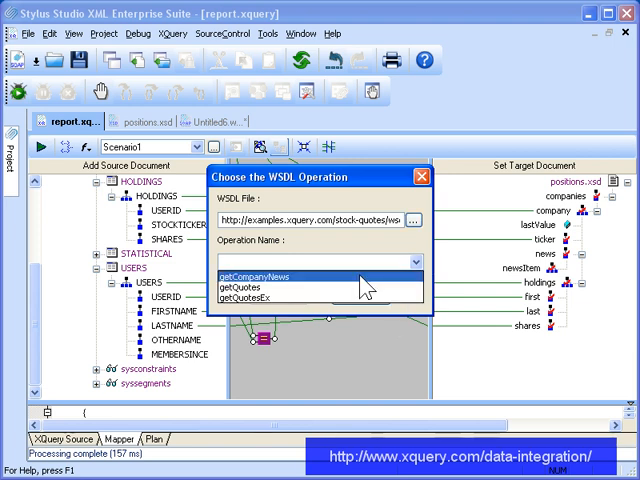
pyautogui.click(260, 275)
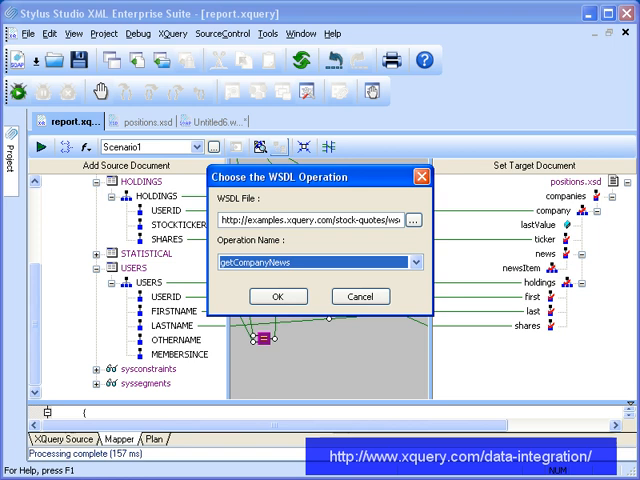
pyautogui.click(278, 296)
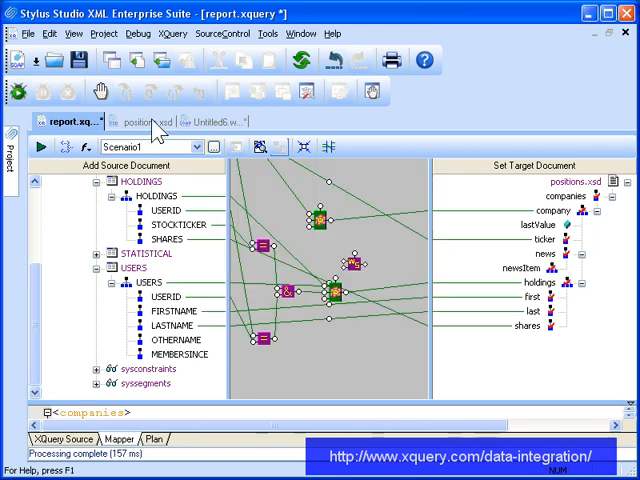
# Review the Untitled6.wscc request, then select COMPANIES TICKER and the payload block in report.xquery.
pyautogui.click(212, 121)
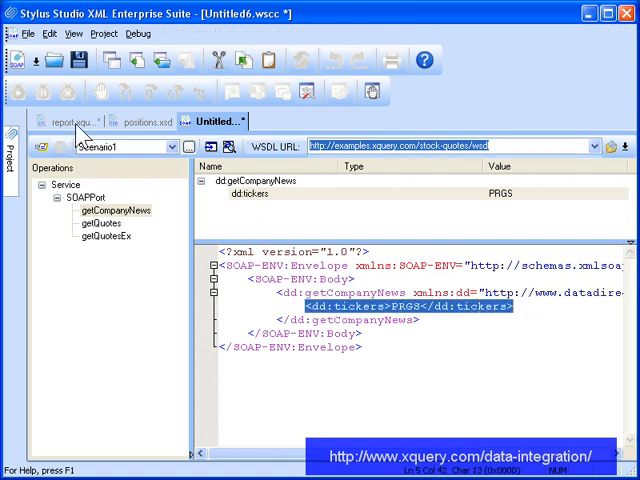
pyautogui.click(65, 121)
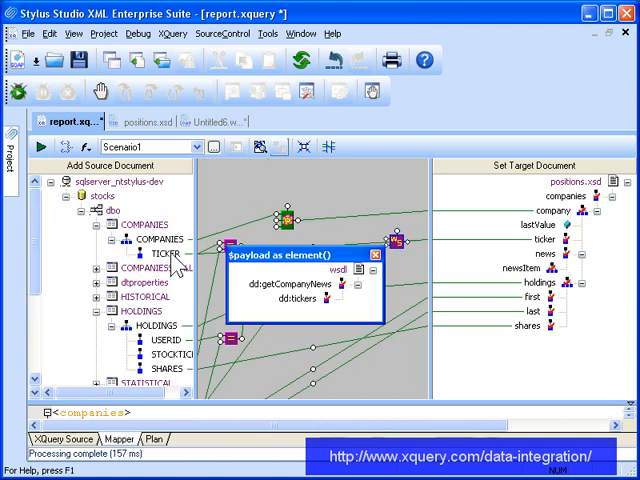
pyautogui.click(96, 271)
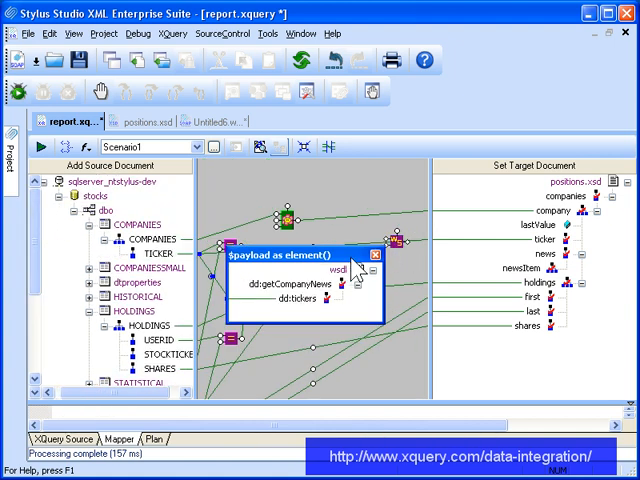
pyautogui.click(375, 255)
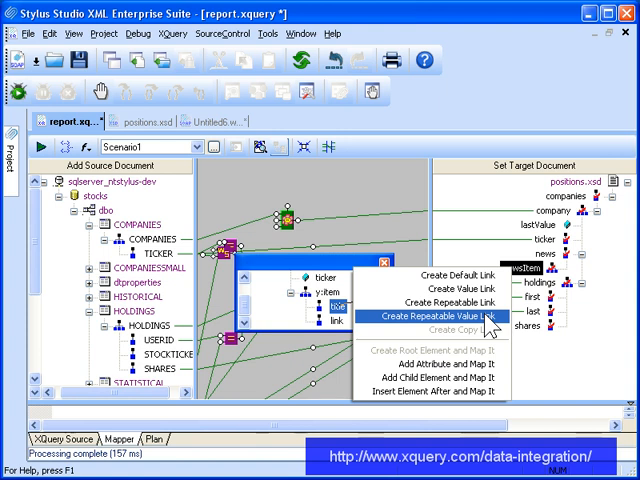
# Link y:item title repeatably to newsItem and rearrange the mapper blocks.
pyautogui.click(440, 315)
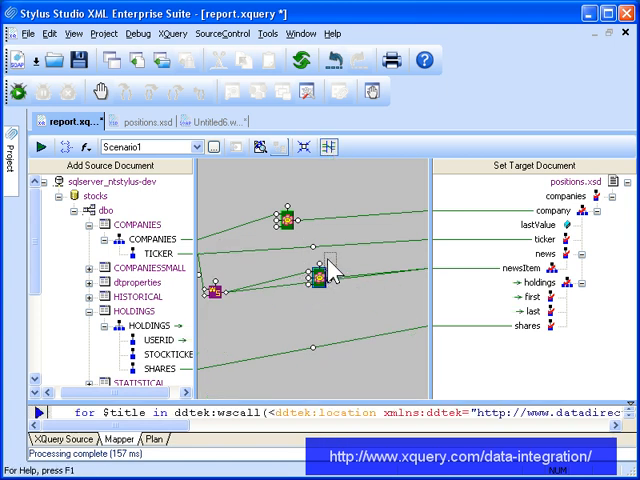
pyautogui.moveTo(313, 278); pyautogui.dragTo(323, 262)
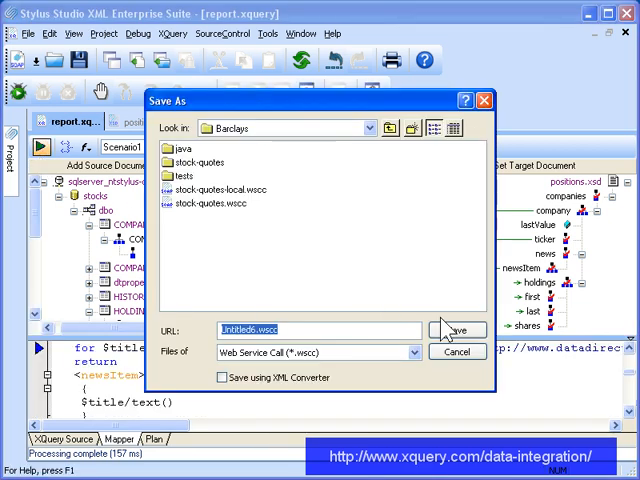
# Save the web service call file and scroll the preview of companies with newsItem titles.
pyautogui.click(457, 330)
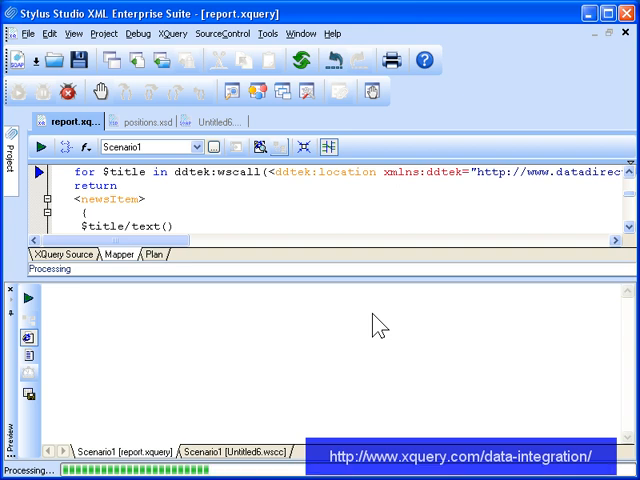
pyautogui.click(39, 147)
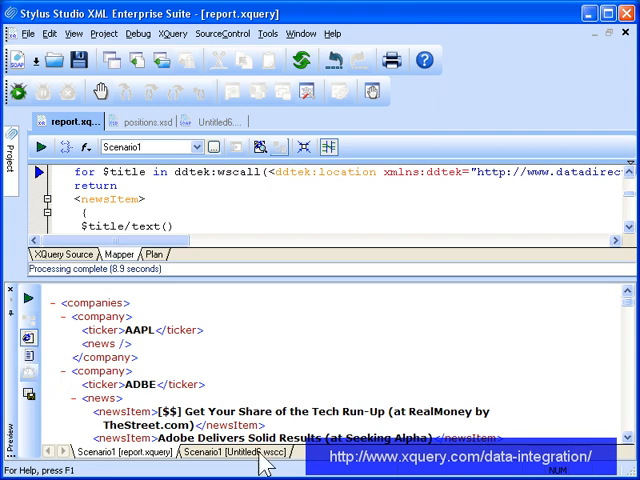
pyautogui.scroll(-3)
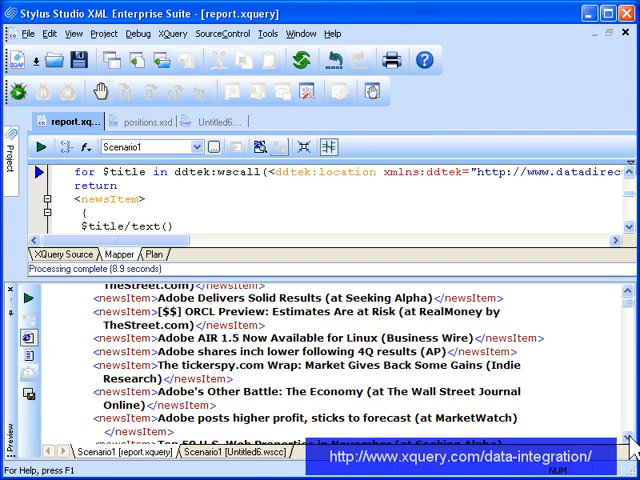
pyautogui.scroll(-3)
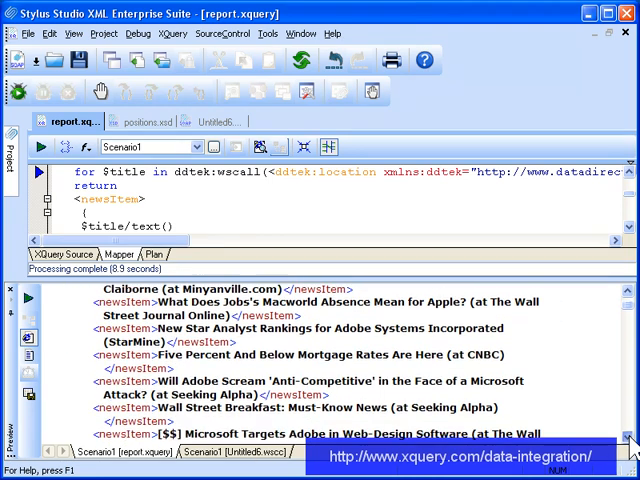